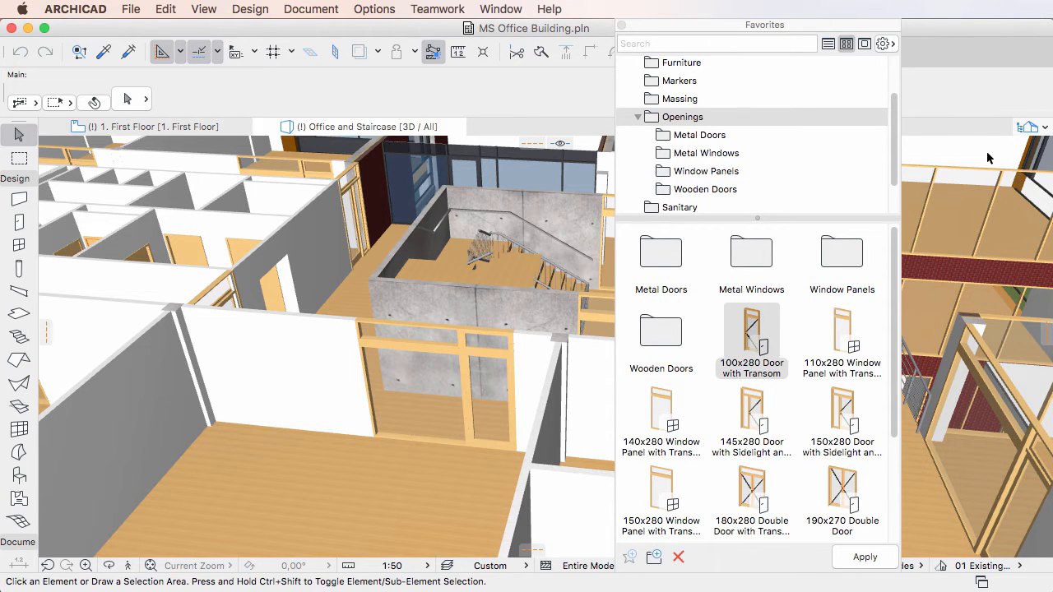
{"action": "mouse_move", "coordinate": [550, 179]}
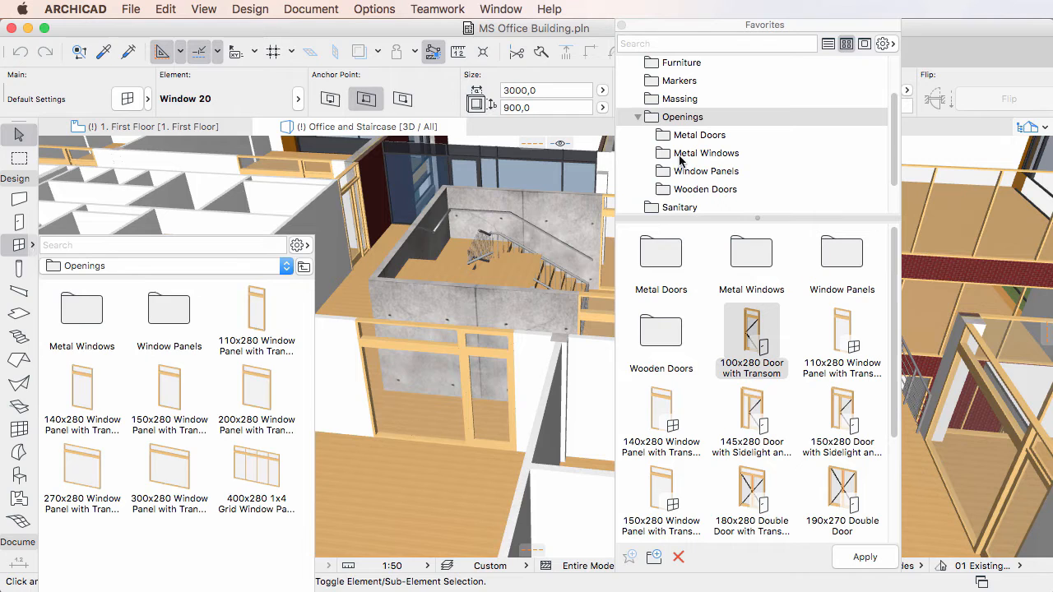
Activate the Window tool from the Toolbox, dismissing its Openings favorites pop-up.
{"action": "left_click", "coordinate": [18, 243]}
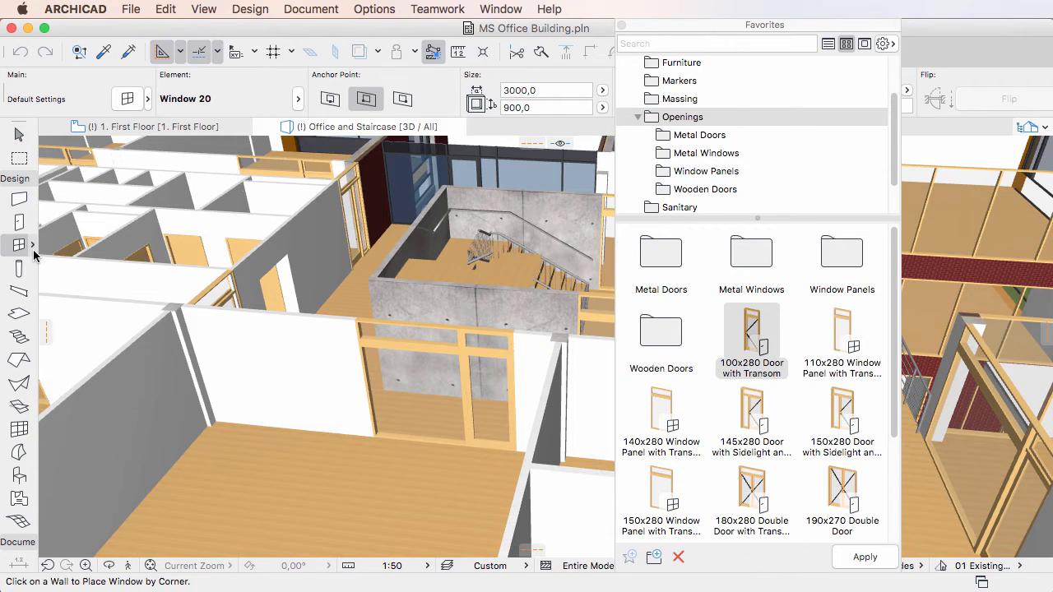
{"action": "mouse_move", "coordinate": [20, 293]}
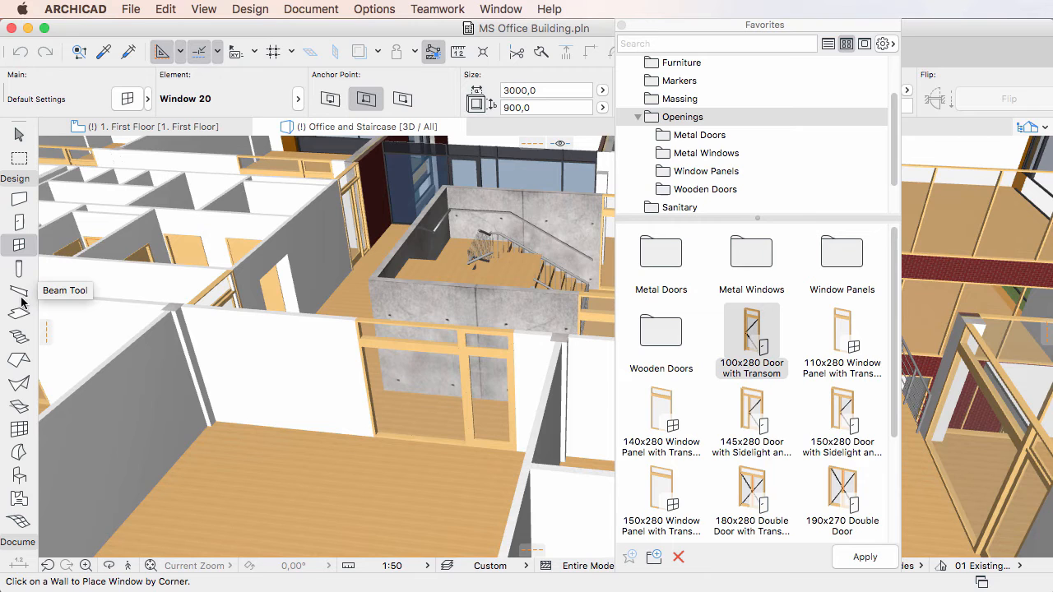
{"action": "mouse_move", "coordinate": [20, 321]}
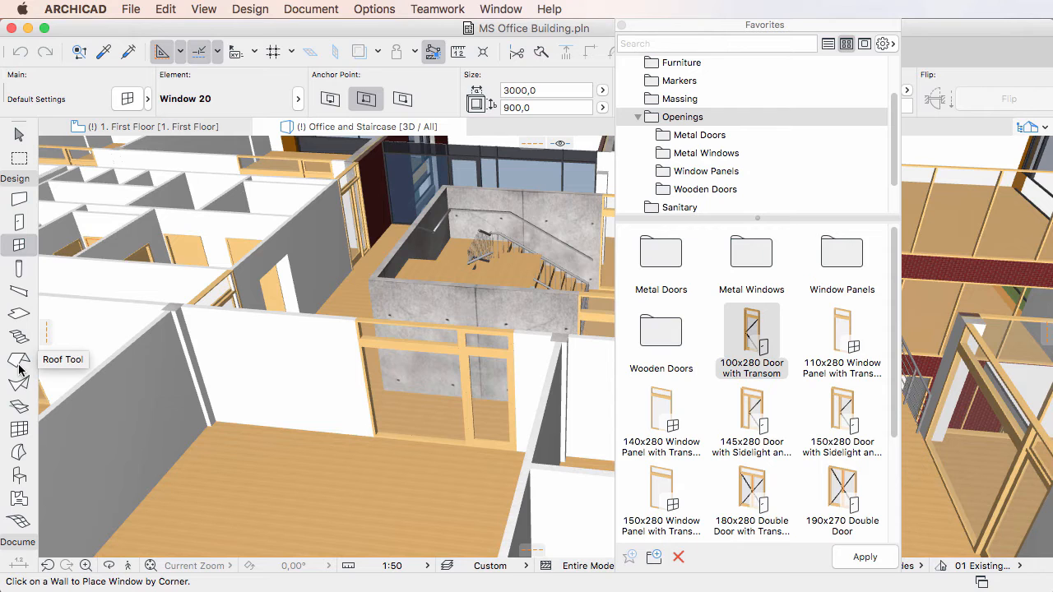
{"action": "mouse_move", "coordinate": [16, 135]}
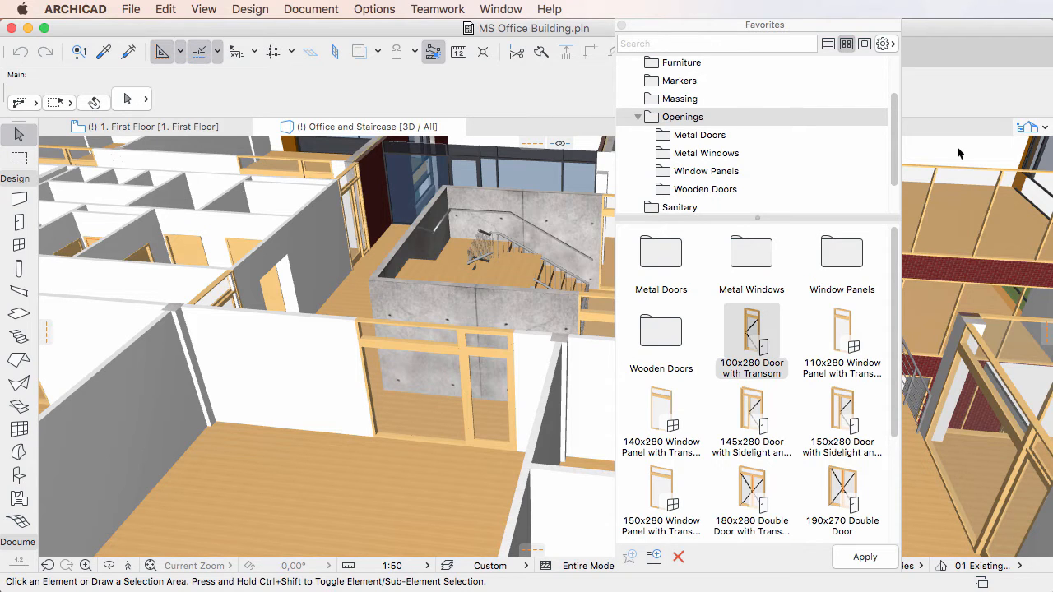
{"action": "mouse_move", "coordinate": [18, 247]}
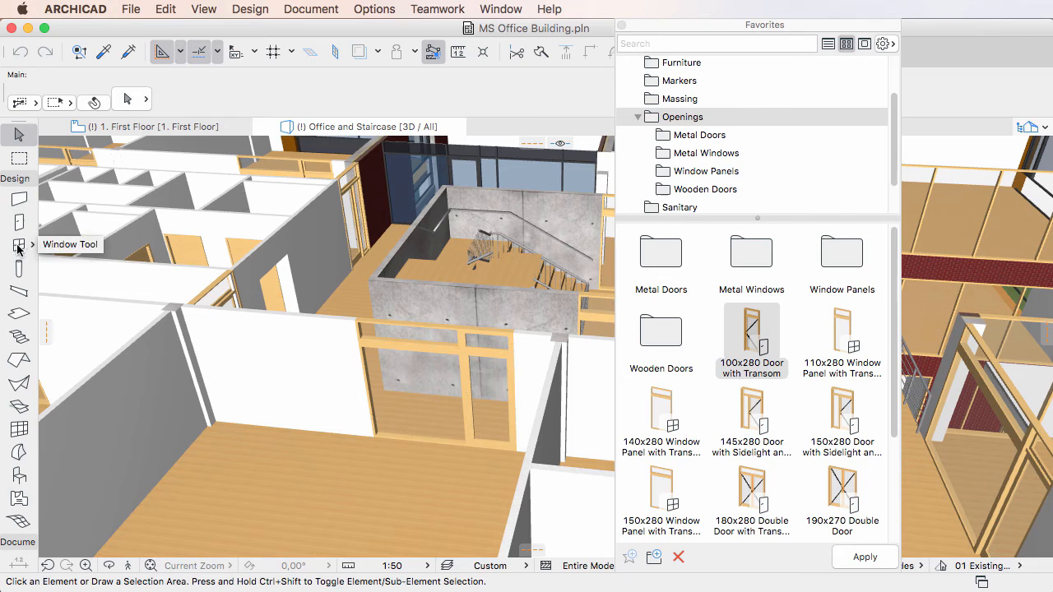
{"action": "left_click", "coordinate": [20, 247]}
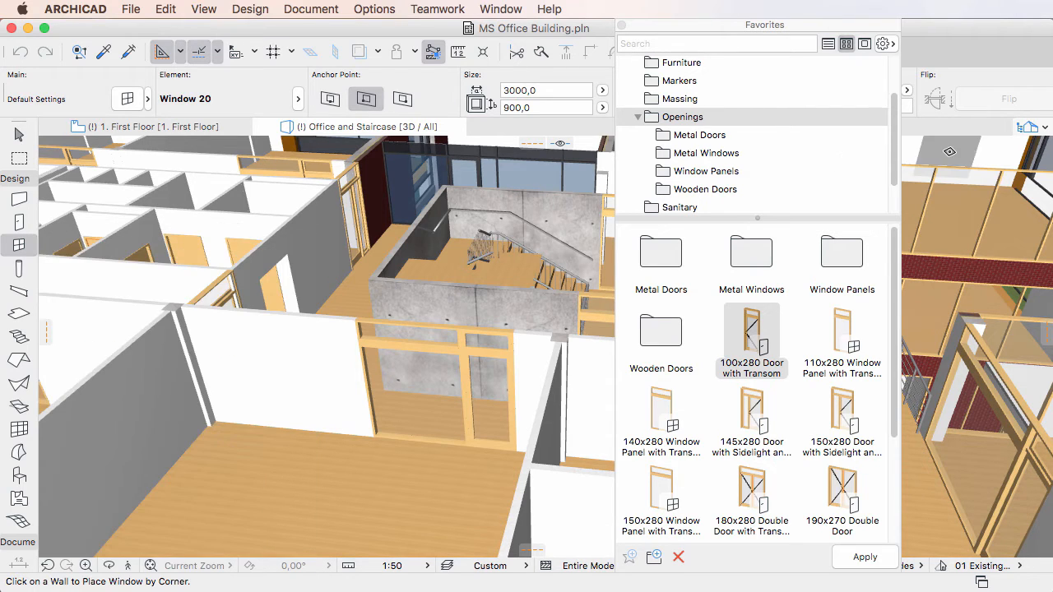
{"action": "mouse_move", "coordinate": [15, 133]}
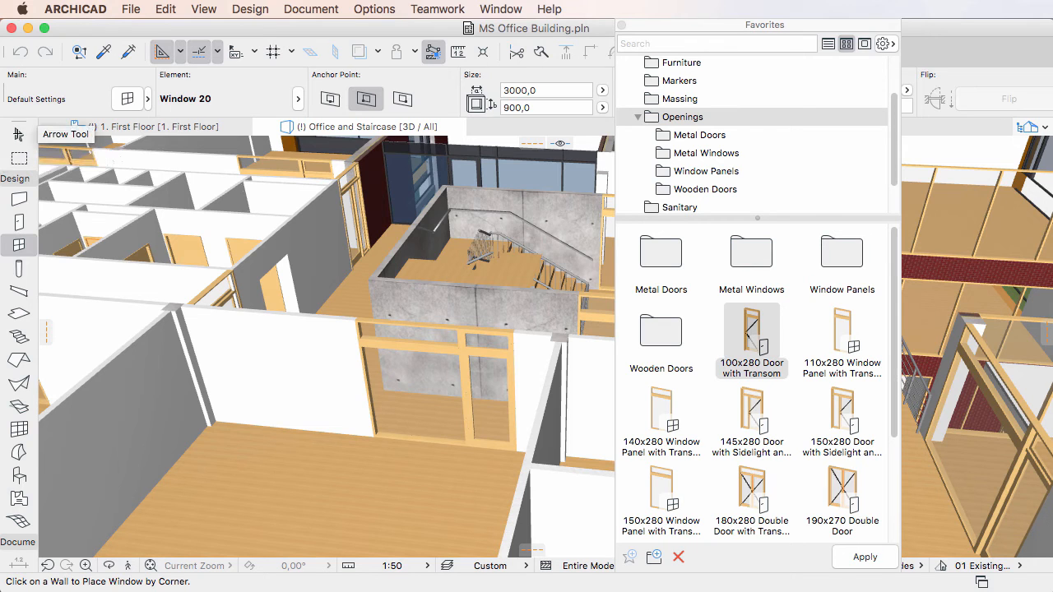
{"action": "left_click", "coordinate": [17, 135]}
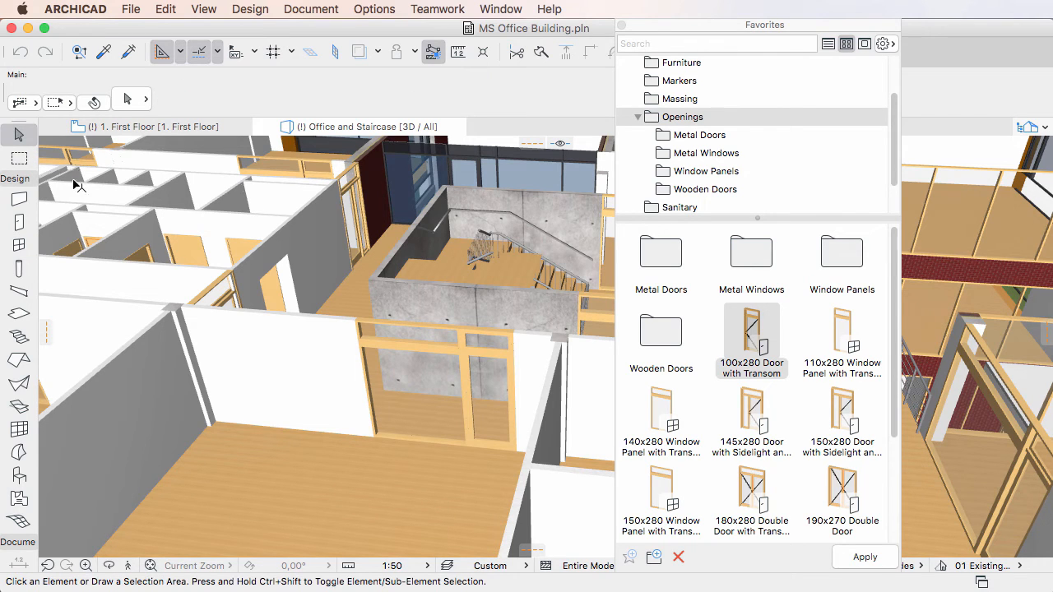
{"action": "mouse_move", "coordinate": [18, 243]}
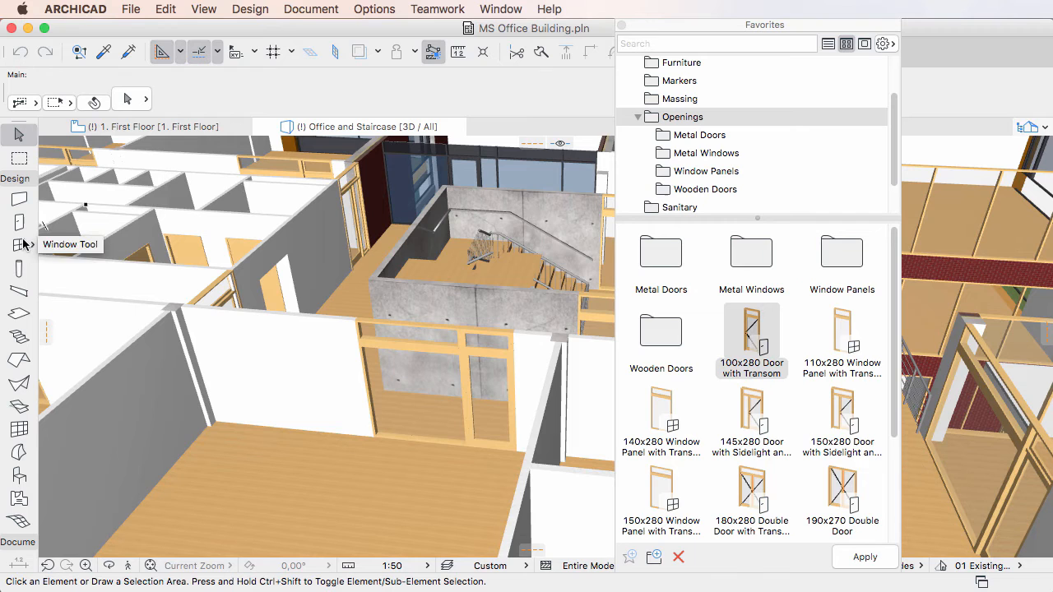
{"action": "left_click", "coordinate": [18, 245]}
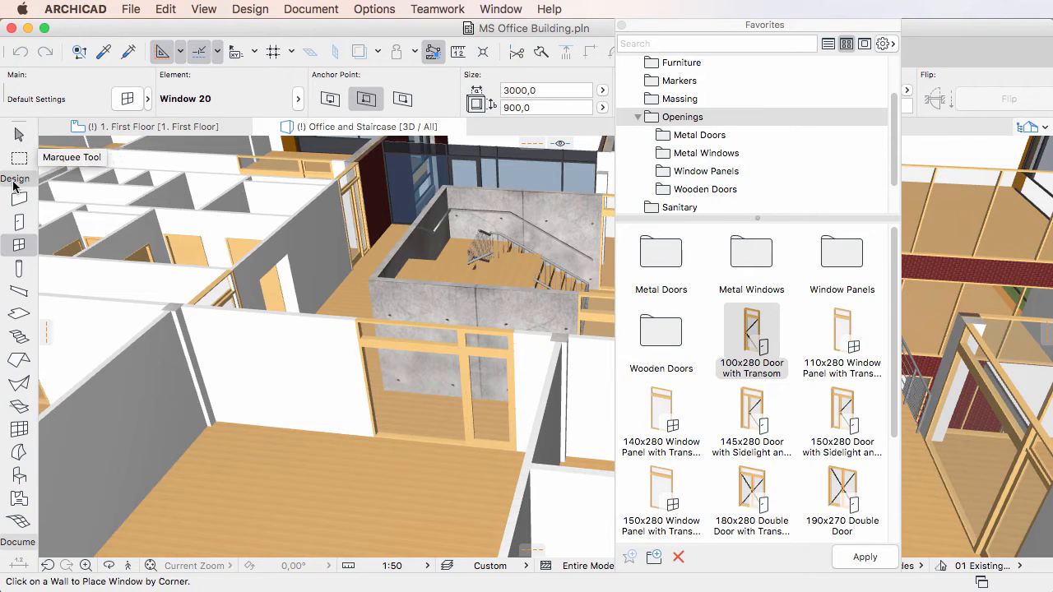
{"action": "mouse_move", "coordinate": [18, 244]}
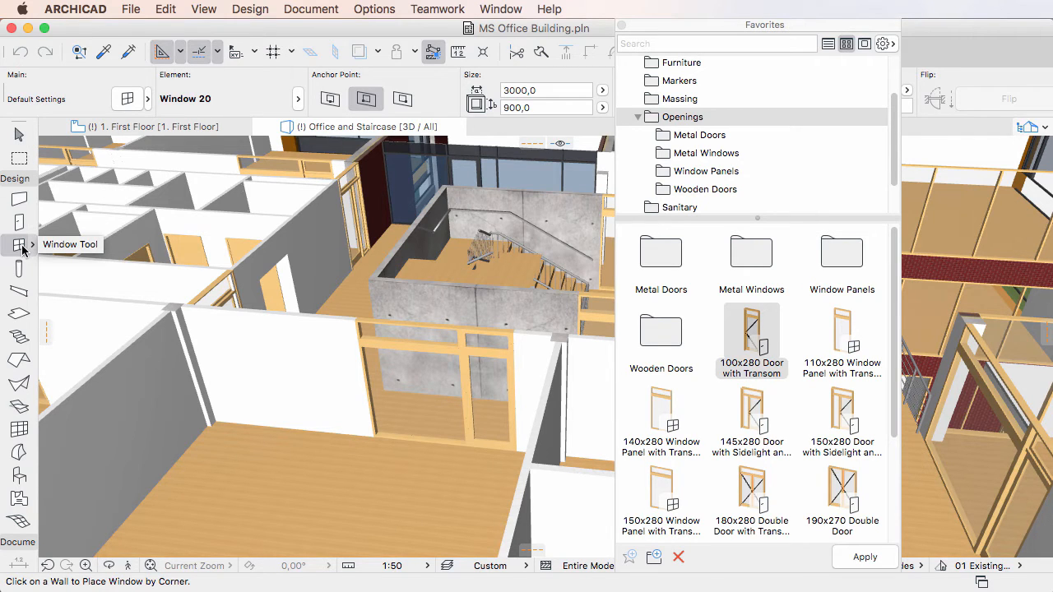
{"action": "mouse_move", "coordinate": [33, 253]}
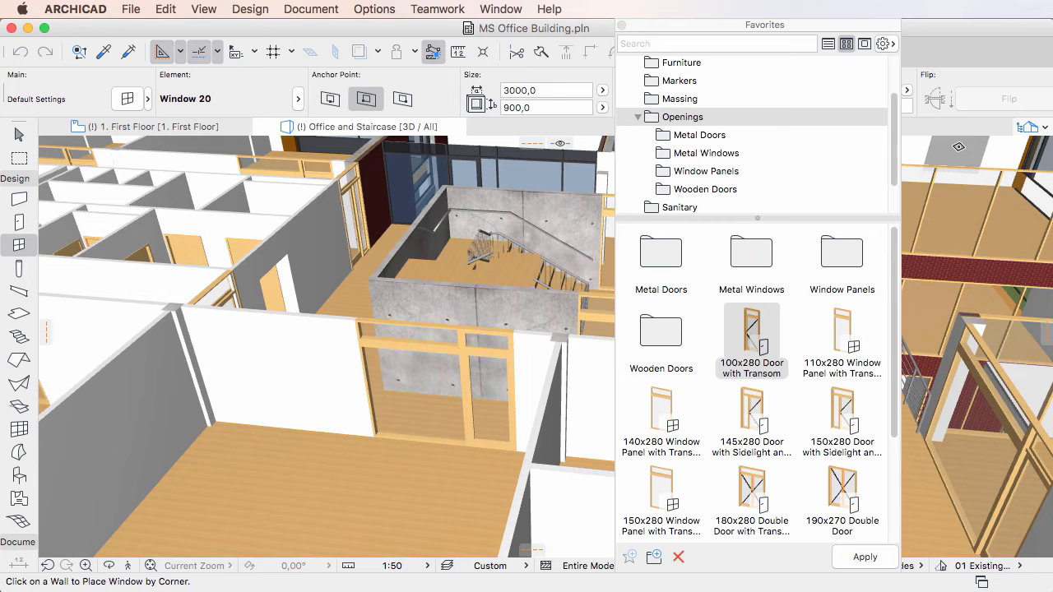
{"action": "mouse_move", "coordinate": [16, 244]}
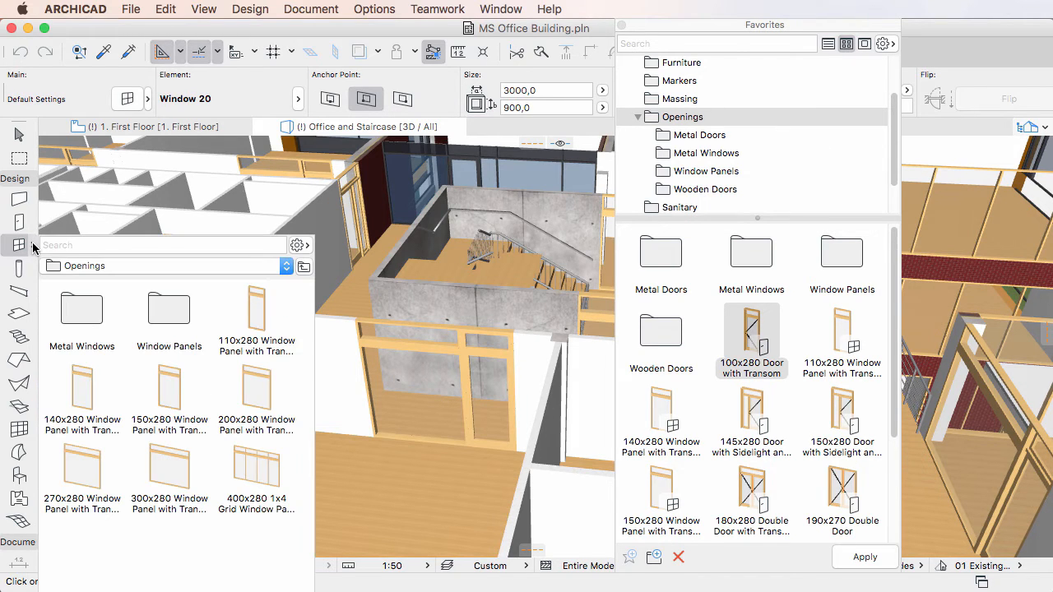
{"action": "mouse_move", "coordinate": [257, 311]}
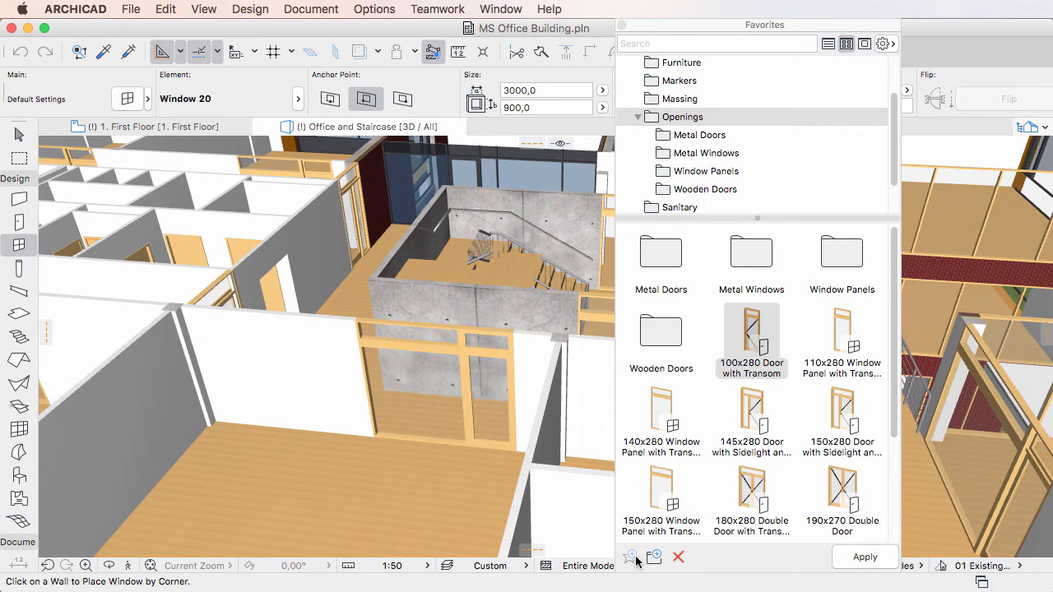
{"action": "mouse_move", "coordinate": [629, 556]}
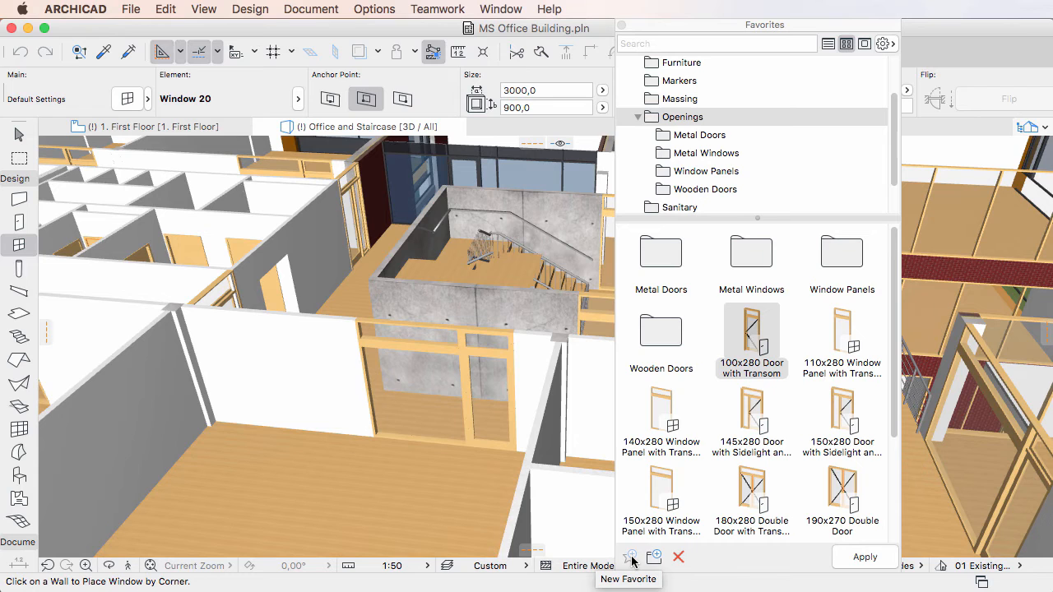
{"action": "mouse_move", "coordinate": [655, 556]}
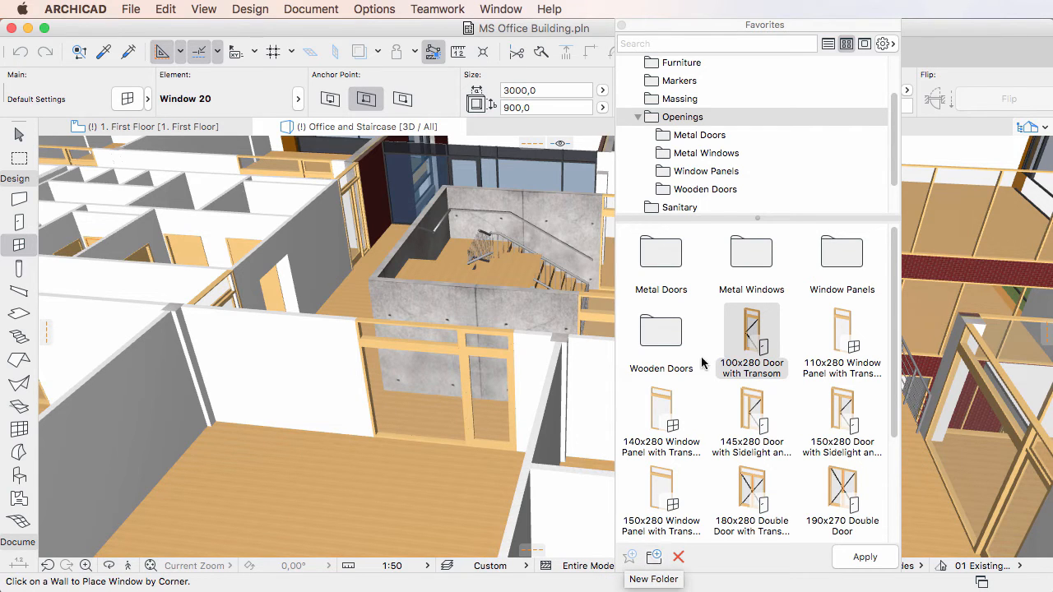
{"action": "right_click", "coordinate": [750, 338]}
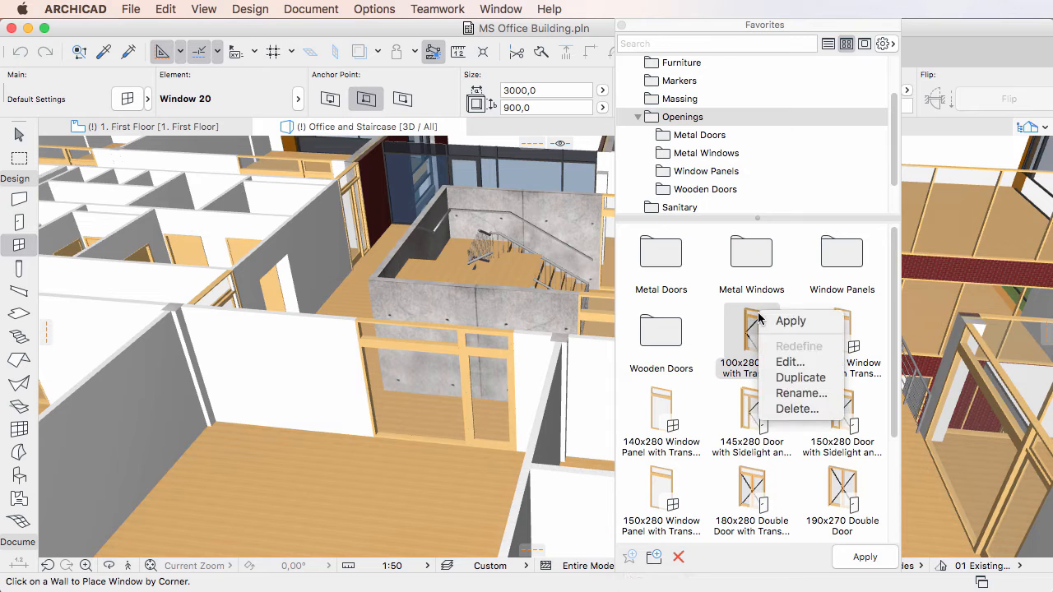
{"action": "mouse_move", "coordinate": [790, 362]}
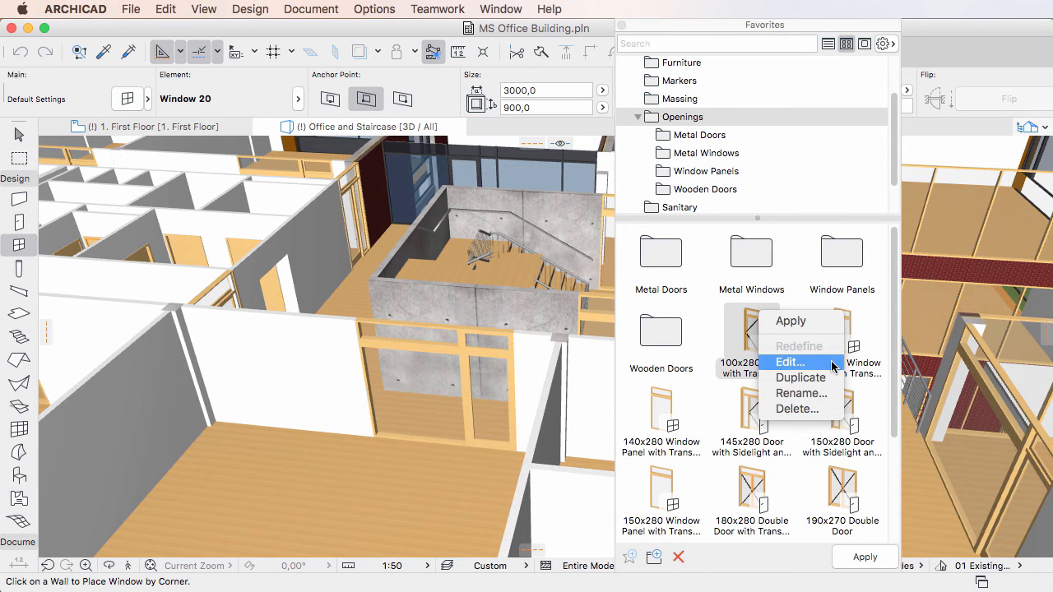
{"action": "mouse_move", "coordinate": [800, 393]}
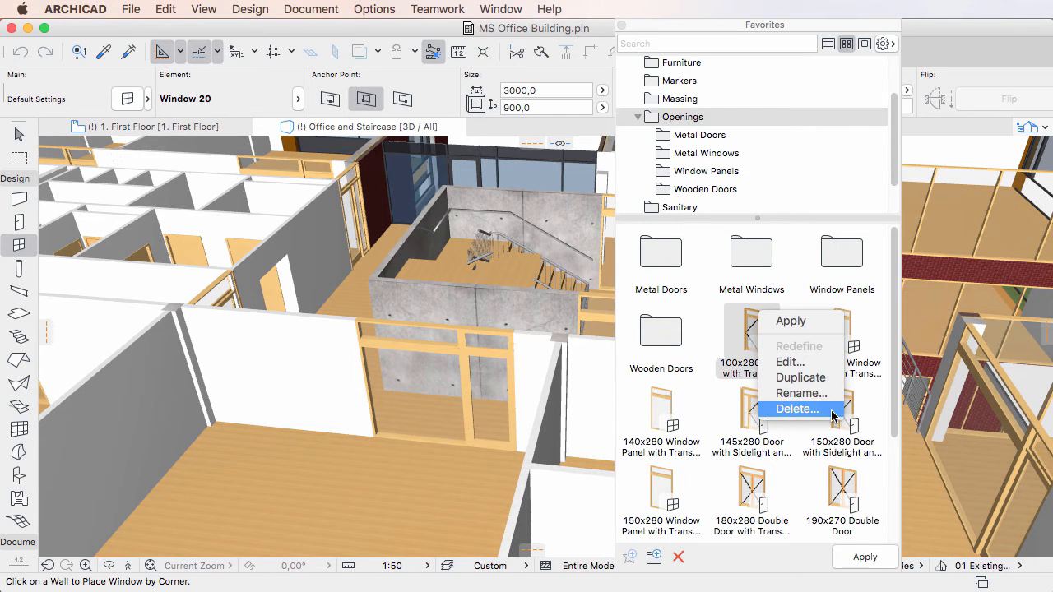
{"action": "mouse_move", "coordinate": [988, 155]}
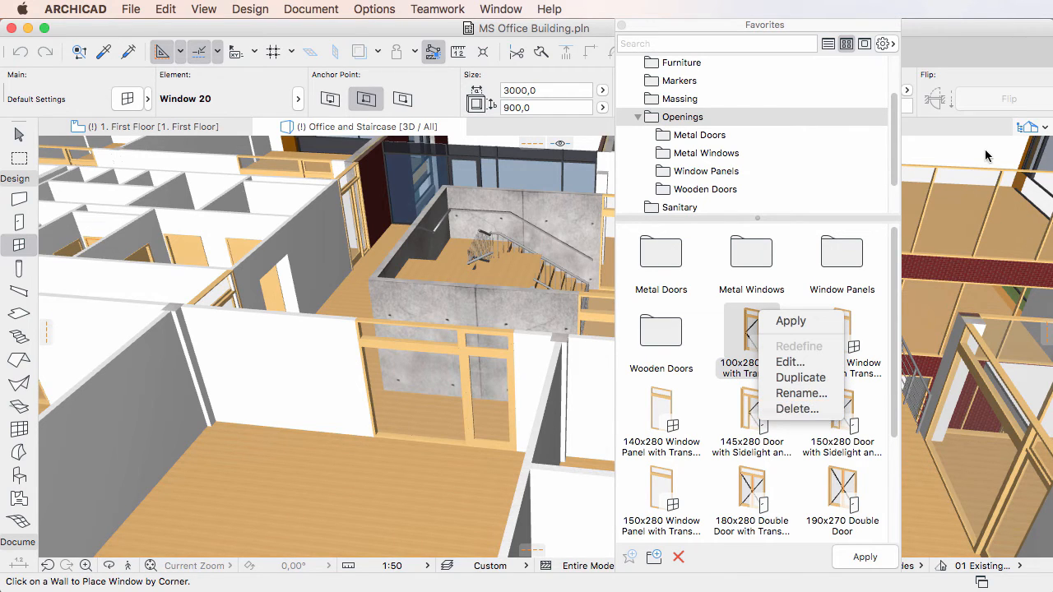
{"action": "left_click", "coordinate": [773, 341]}
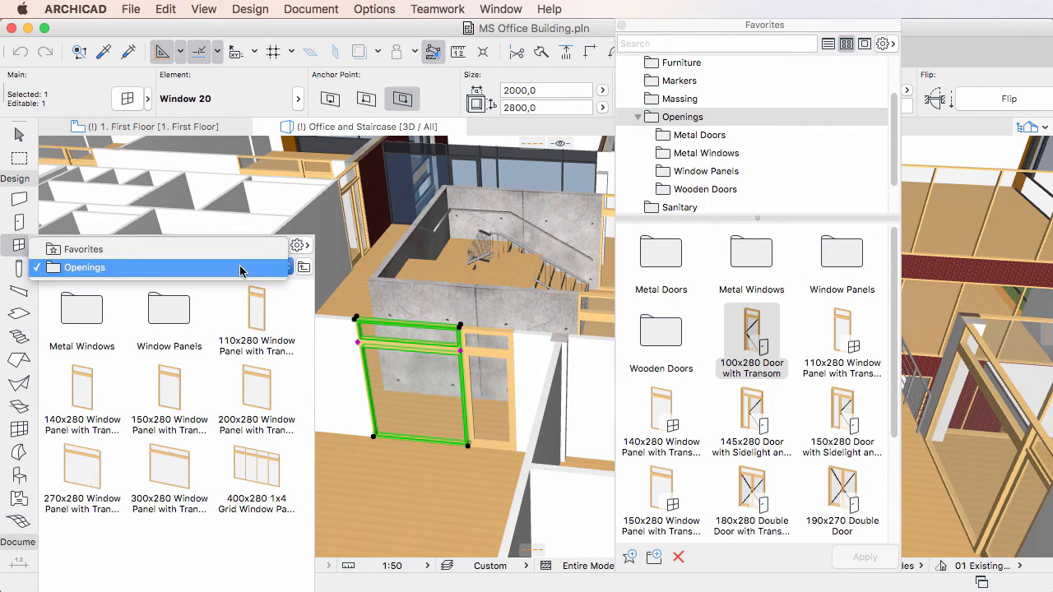
Show the window favorites from the Openings folder and bring up the list's display options.
{"action": "left_click", "coordinate": [82, 267]}
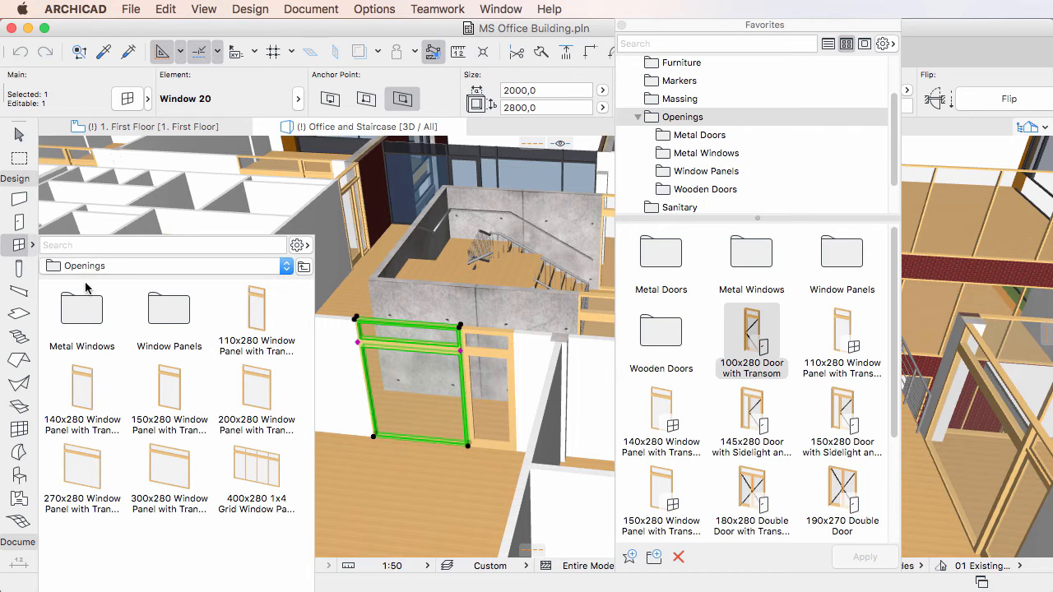
{"action": "mouse_move", "coordinate": [206, 313]}
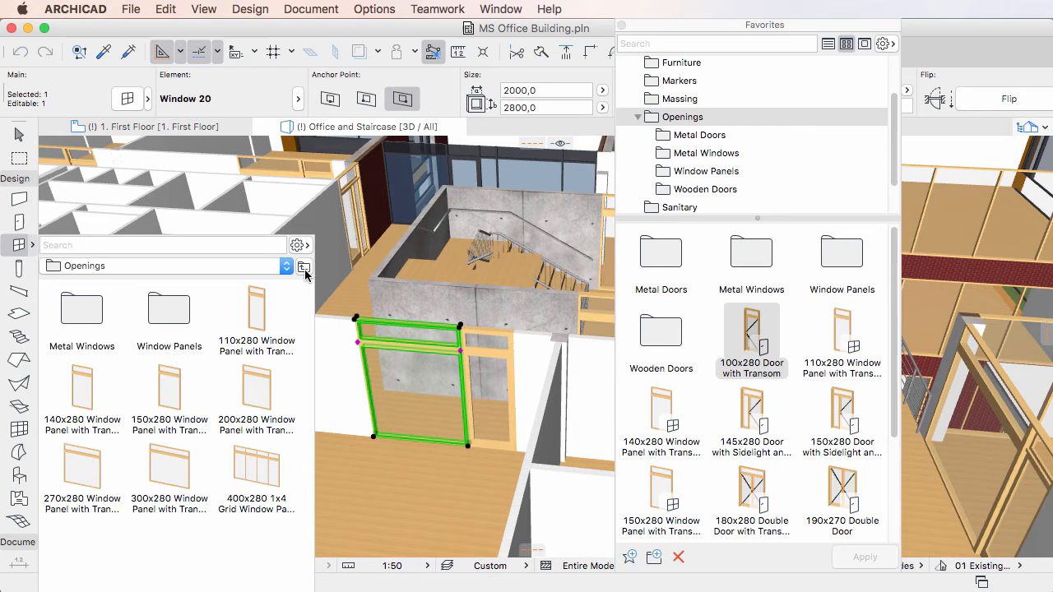
{"action": "left_click", "coordinate": [303, 267]}
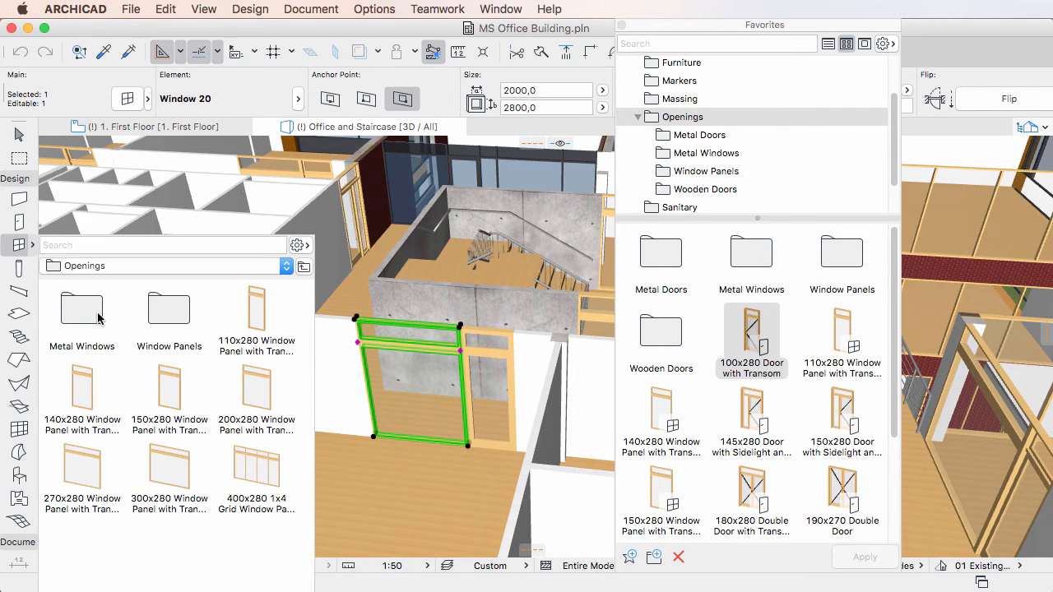
{"action": "mouse_move", "coordinate": [268, 564]}
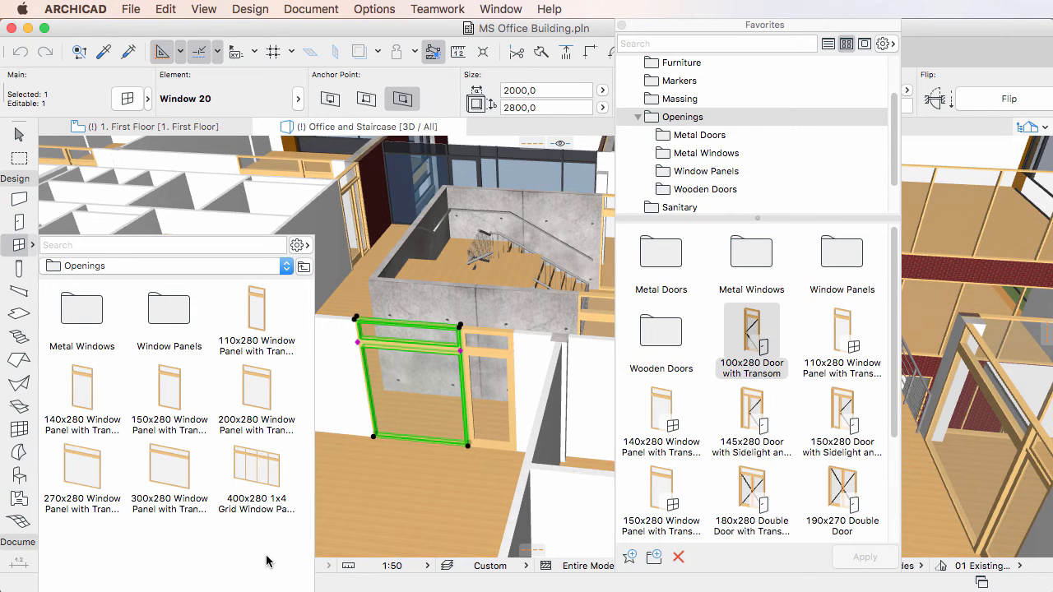
{"action": "mouse_move", "coordinate": [354, 412]}
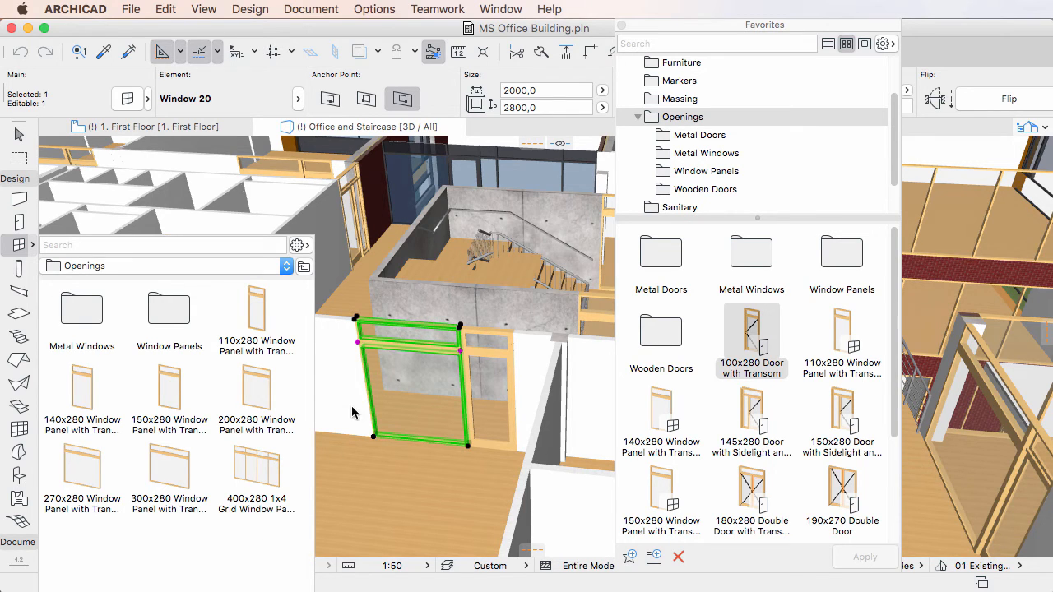
{"action": "left_click", "coordinate": [297, 245]}
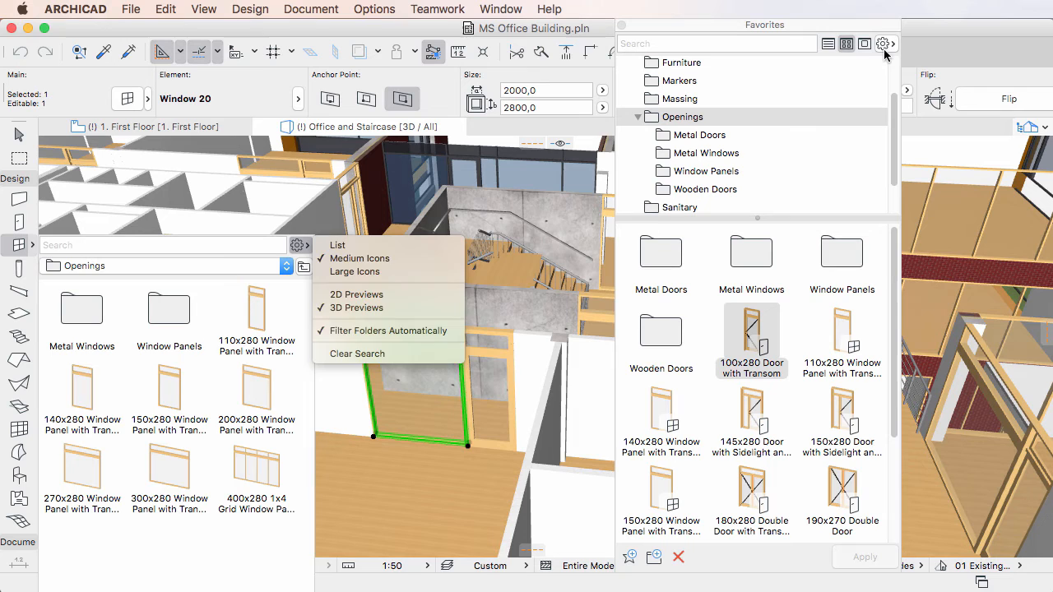
{"action": "left_click", "coordinate": [882, 43]}
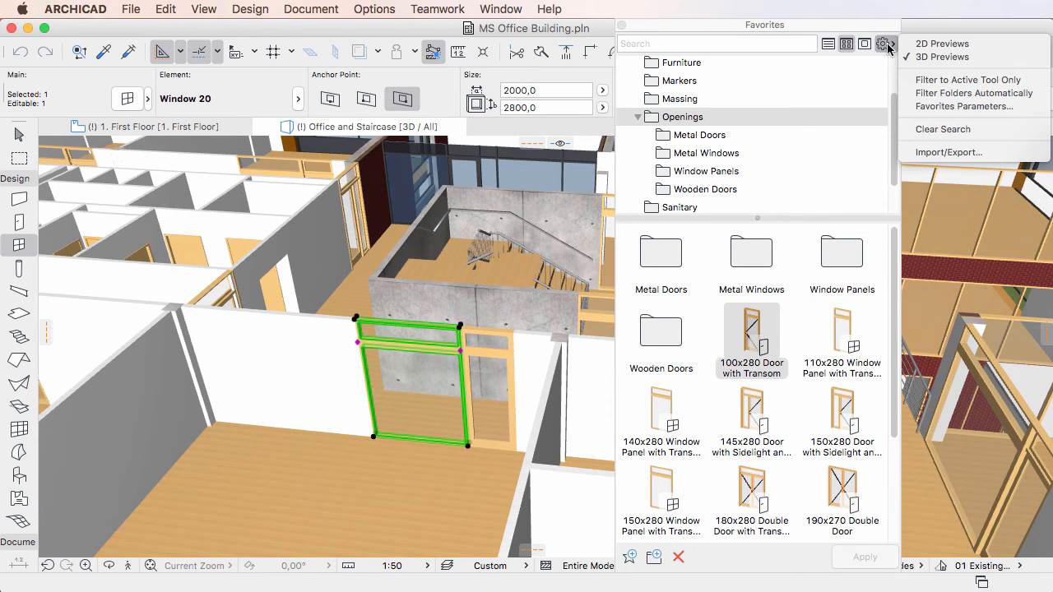
{"action": "mouse_move", "coordinate": [968, 79]}
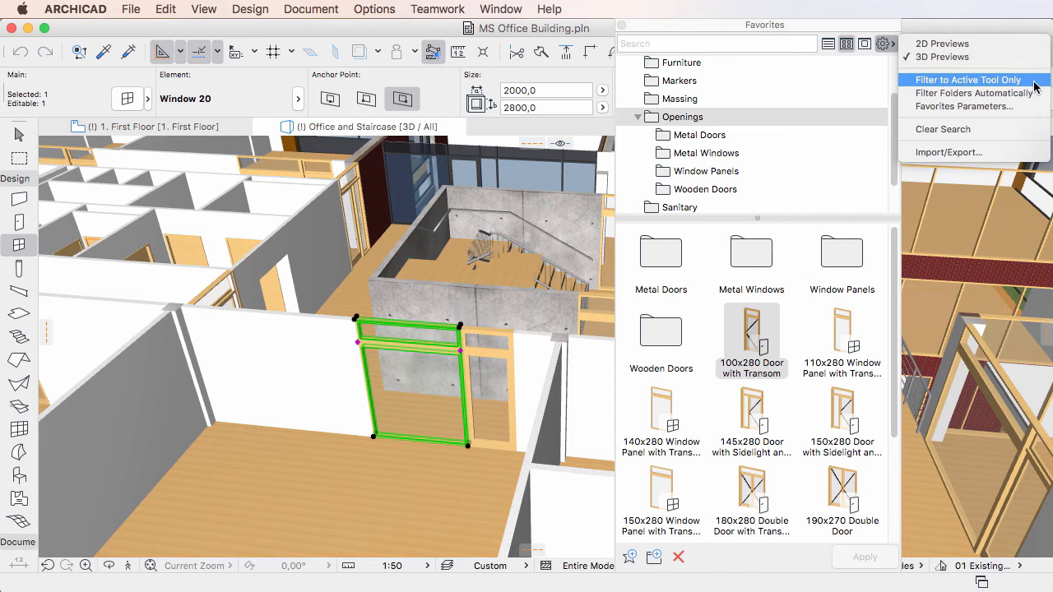
{"action": "mouse_move", "coordinate": [964, 105]}
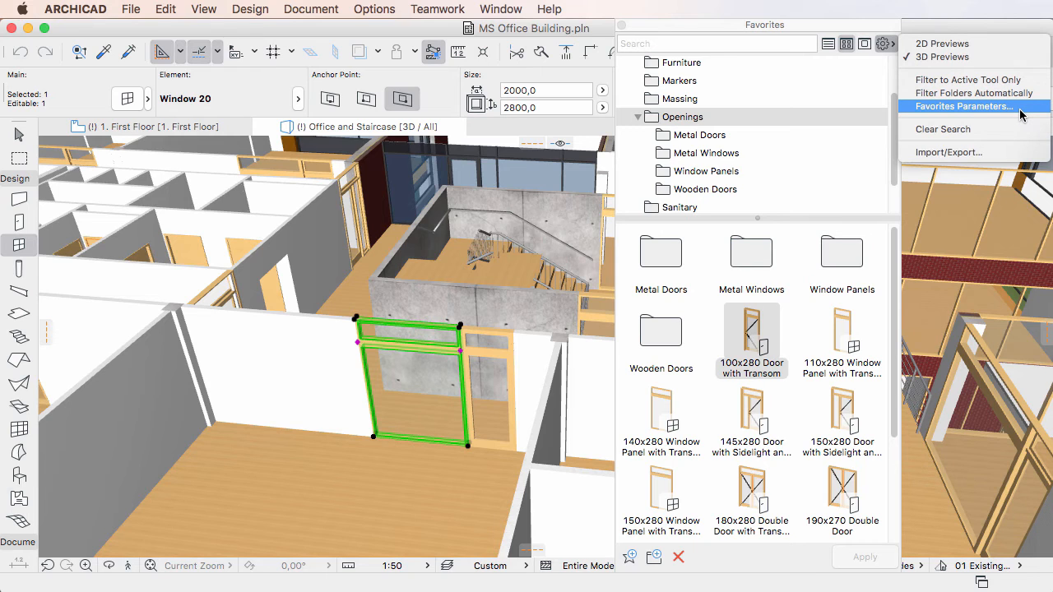
{"action": "mouse_move", "coordinate": [1007, 152]}
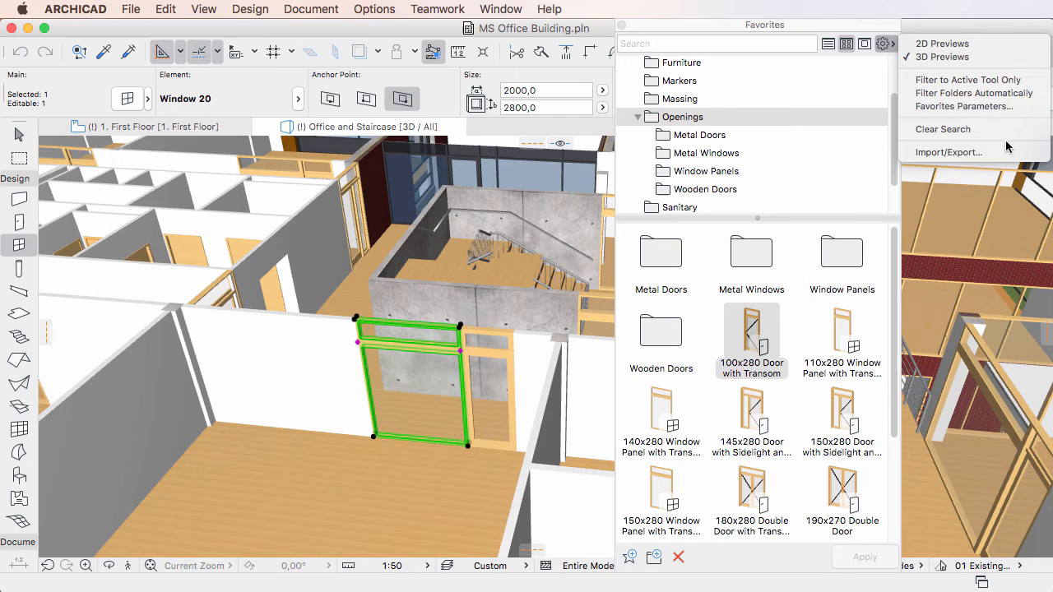
{"action": "mouse_move", "coordinate": [948, 151]}
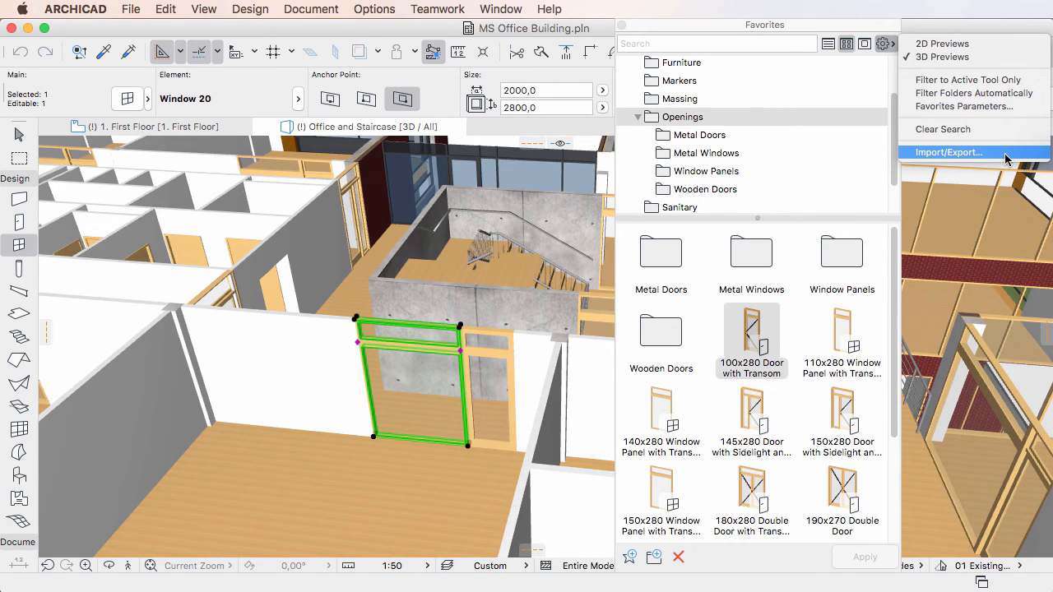
{"action": "mouse_move", "coordinate": [37, 251]}
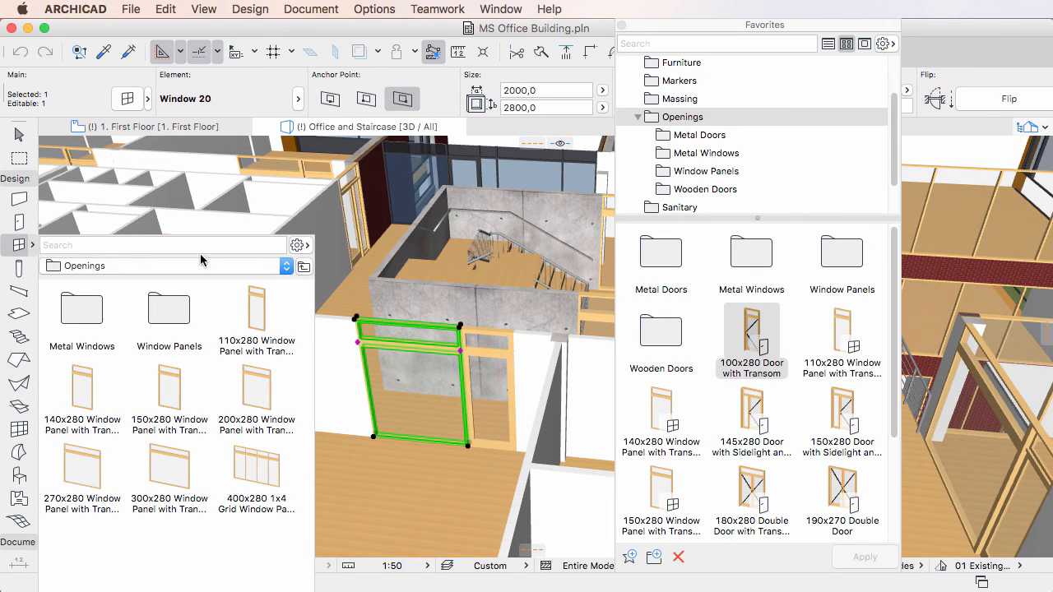
Filter the window favorites by searching 'tr' (transom) and scroll through the matching panels.
{"action": "left_click", "coordinate": [296, 244]}
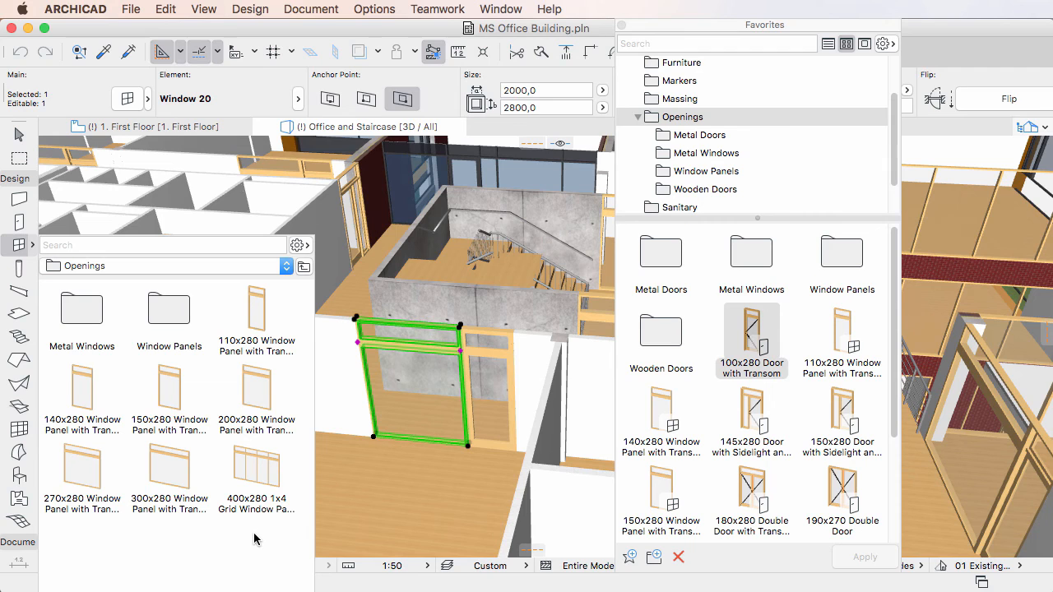
{"action": "type", "text": "transom"}
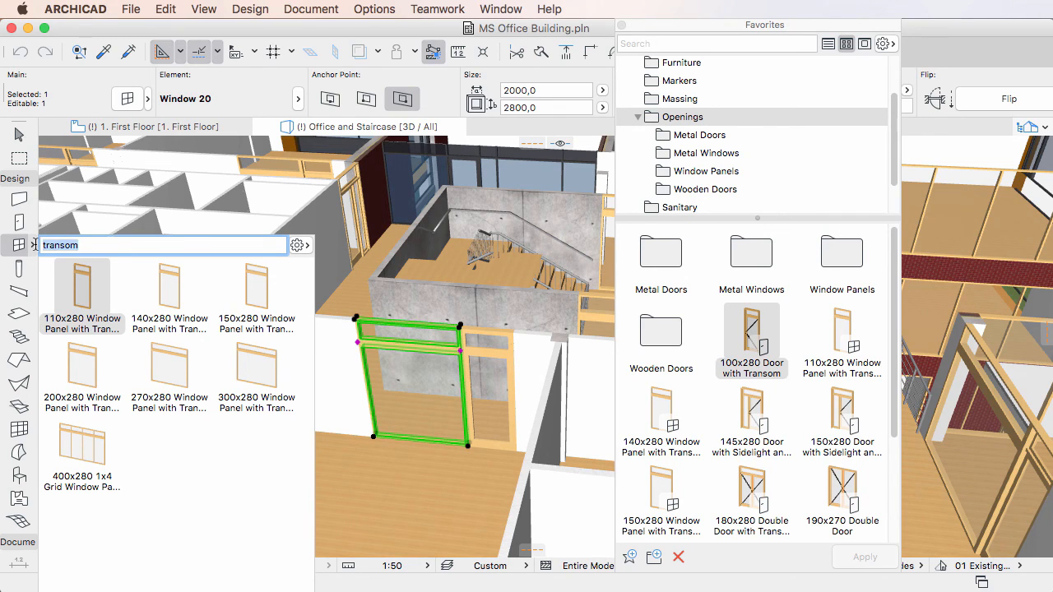
{"action": "scroll", "scroll_direction": "down", "scroll_amount": 3}
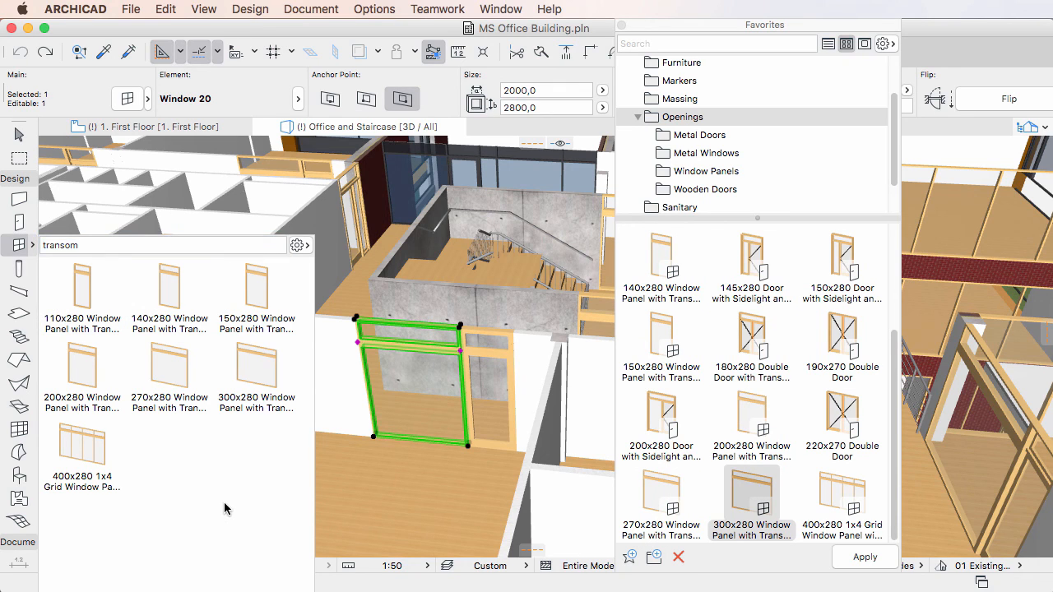
{"action": "mouse_move", "coordinate": [262, 373]}
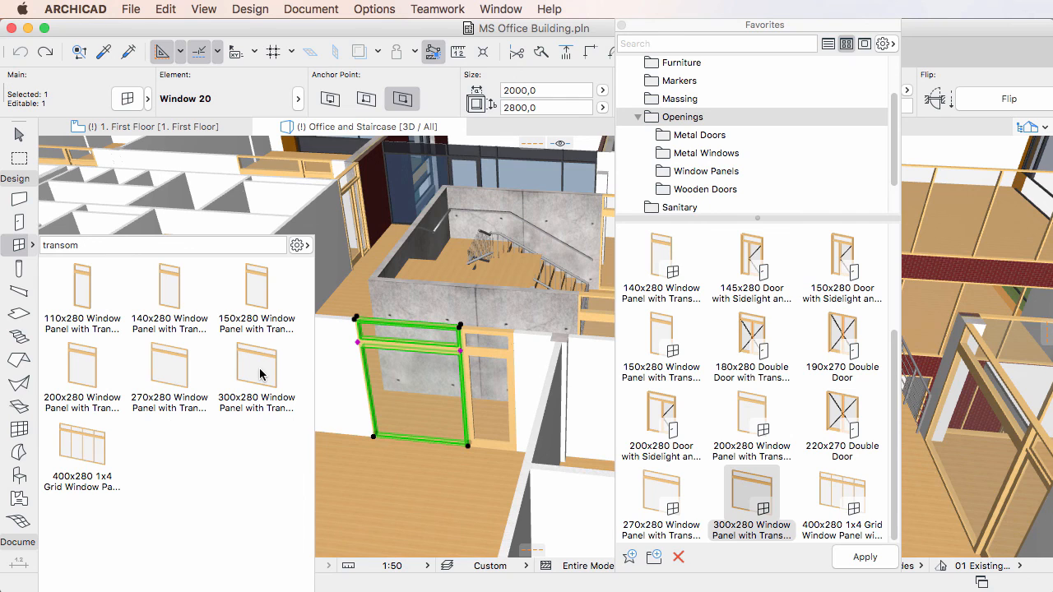